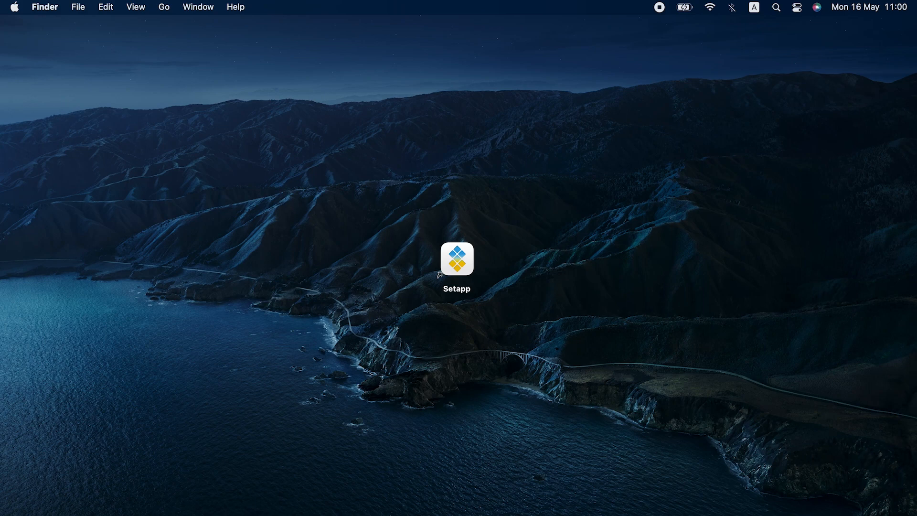
mouse_move(577, 502)
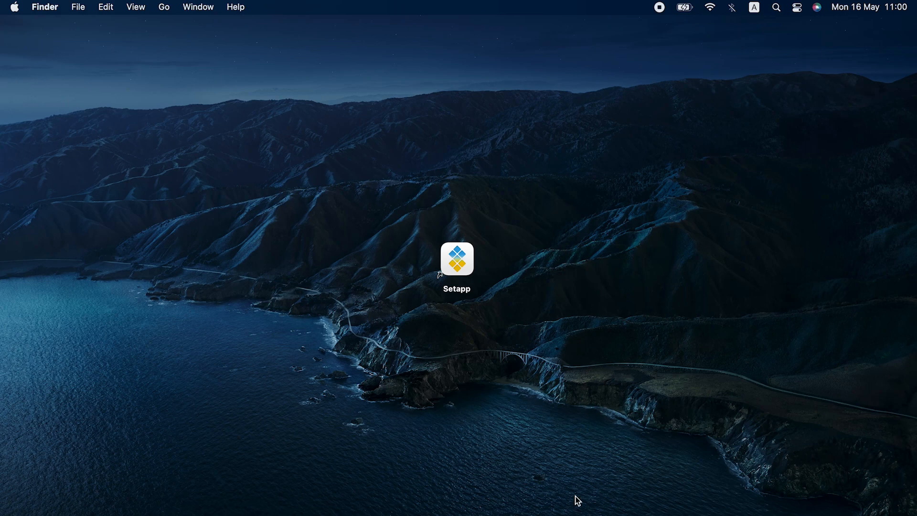
- Switch Bluetooth on from the menu bar status panel so the paired speaker and earbuds appear
click(731, 7)
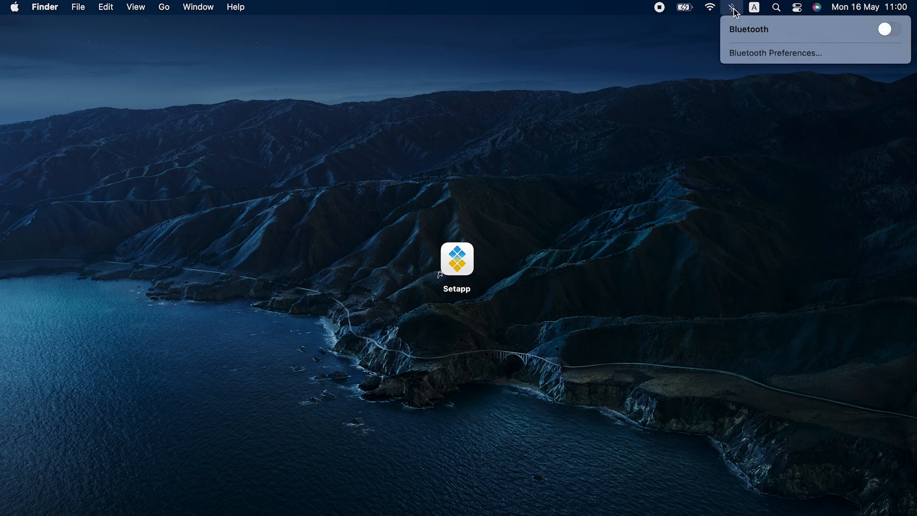
mouse_move(864, 23)
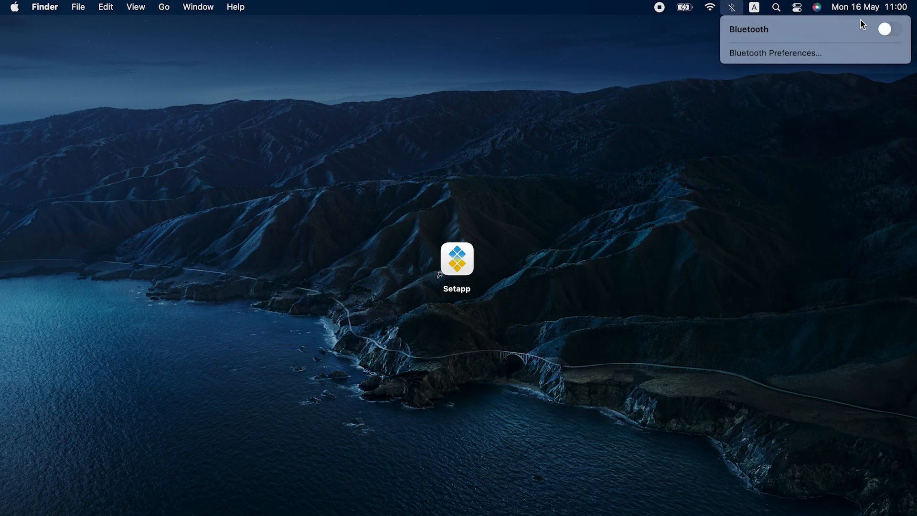
click(885, 29)
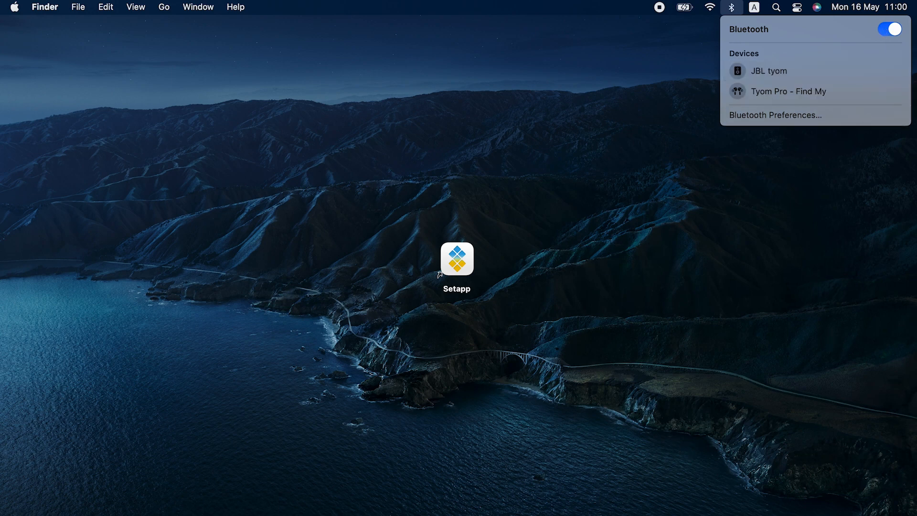
click(730, 7)
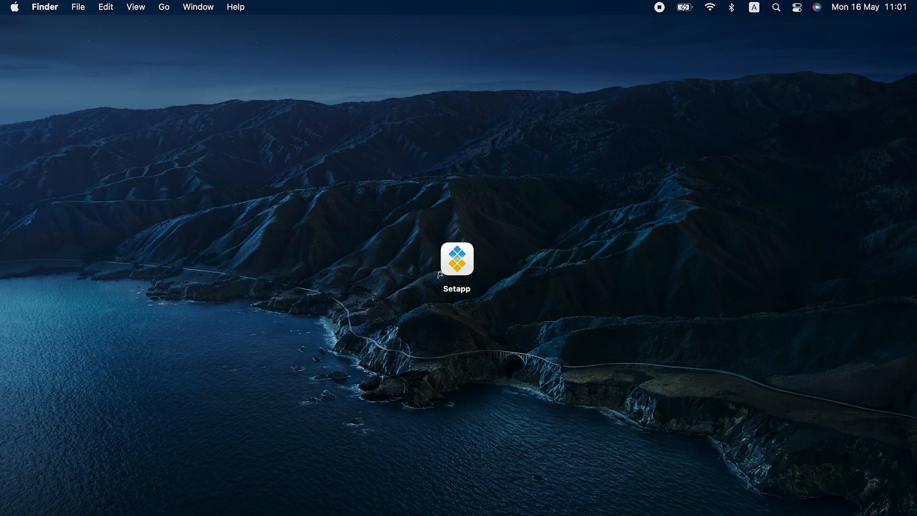
click(732, 6)
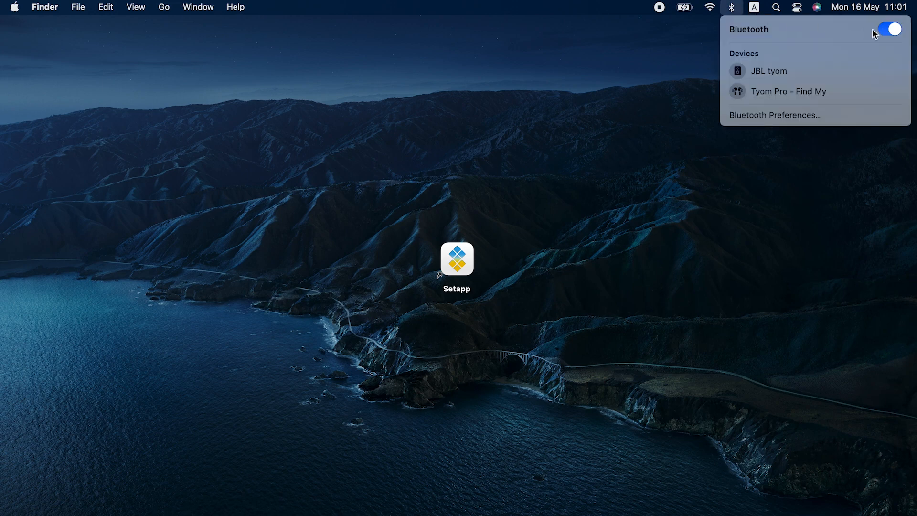
click(886, 30)
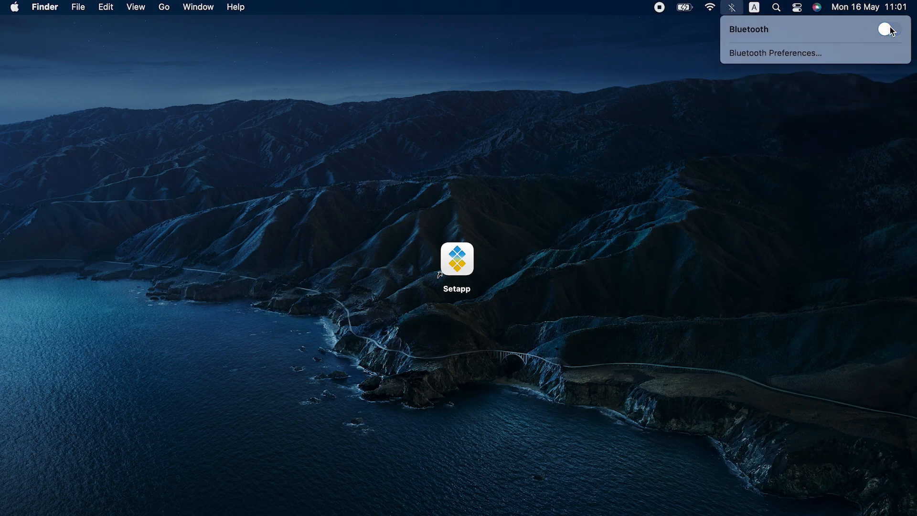
click(887, 30)
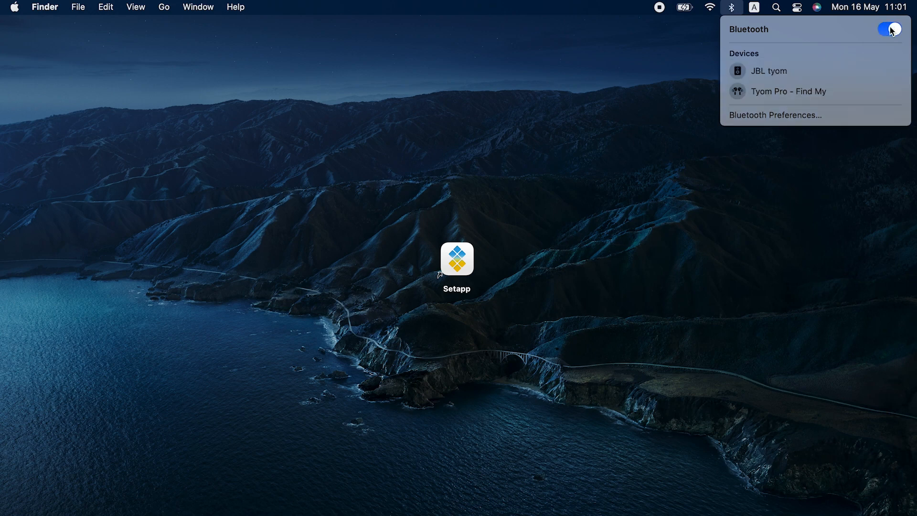
mouse_move(791, 37)
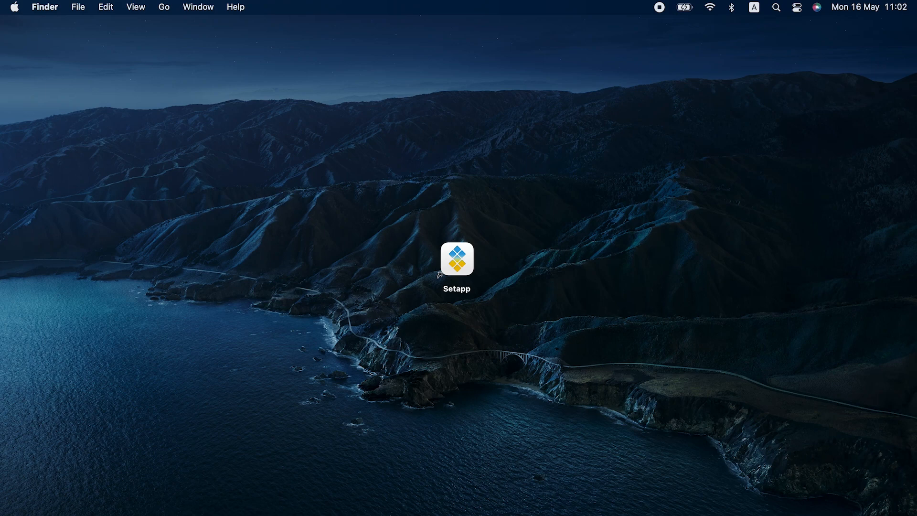
mouse_move(242, 206)
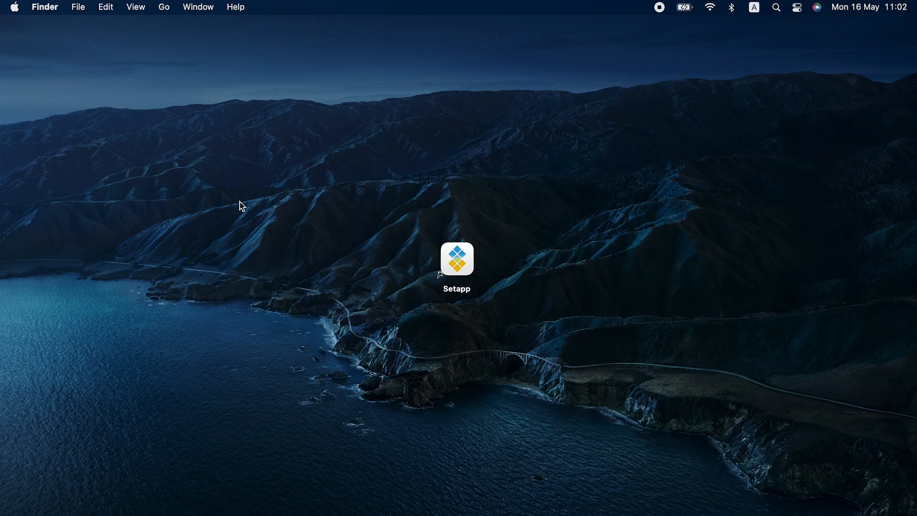
- Reach the Bluetooth preferences pane and bring up the disconnect actions for the JBL speaker
click(14, 6)
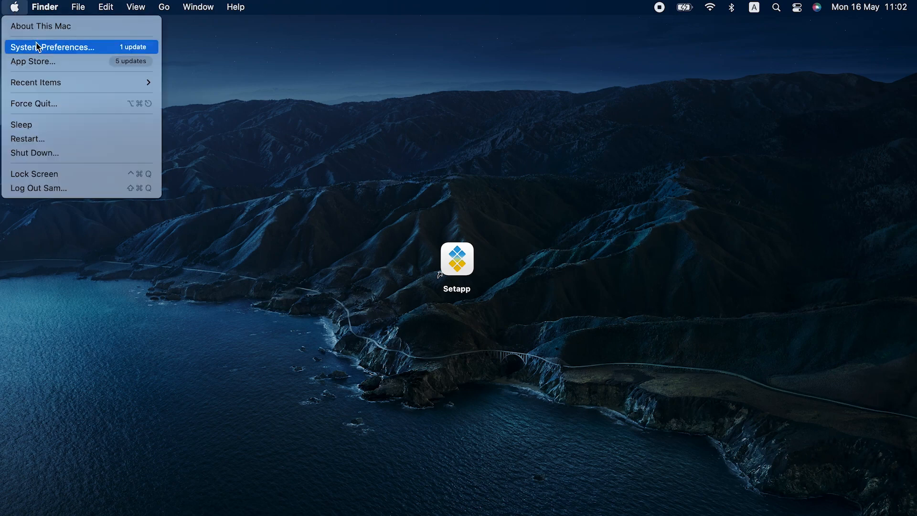
click(52, 47)
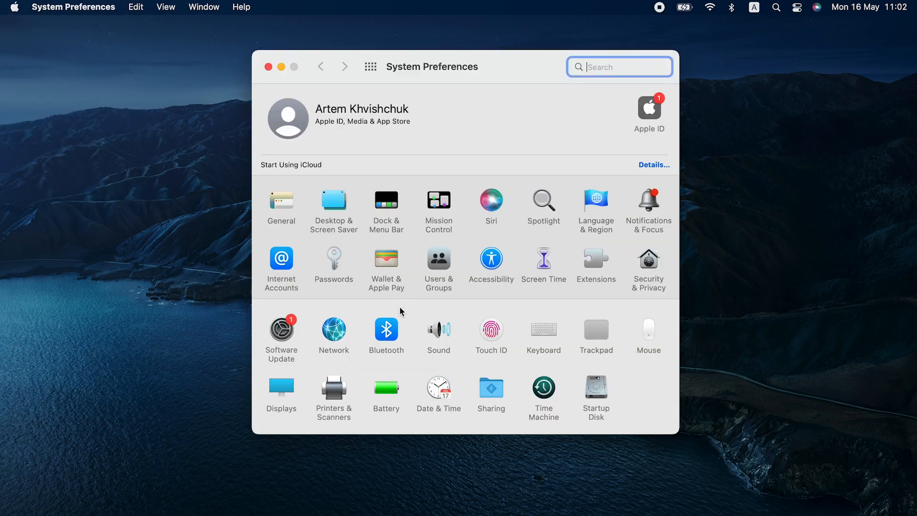
click(386, 330)
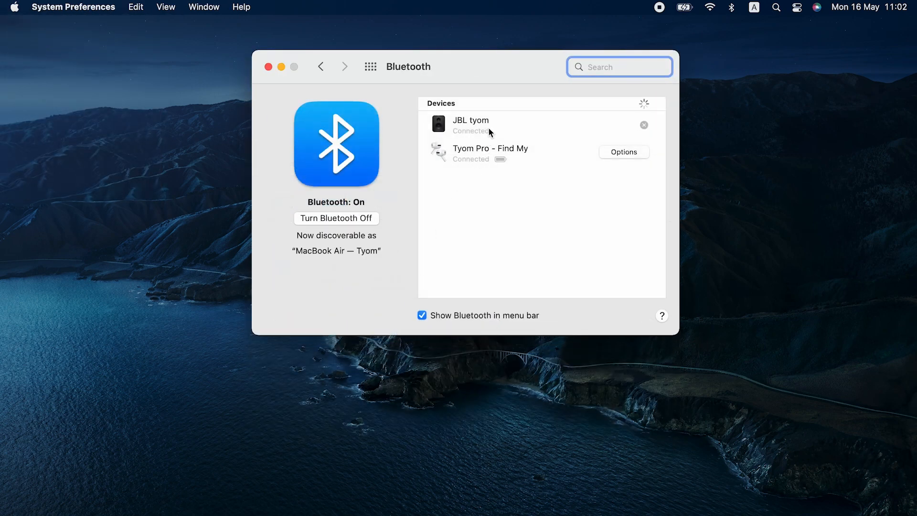
right_click(490, 152)
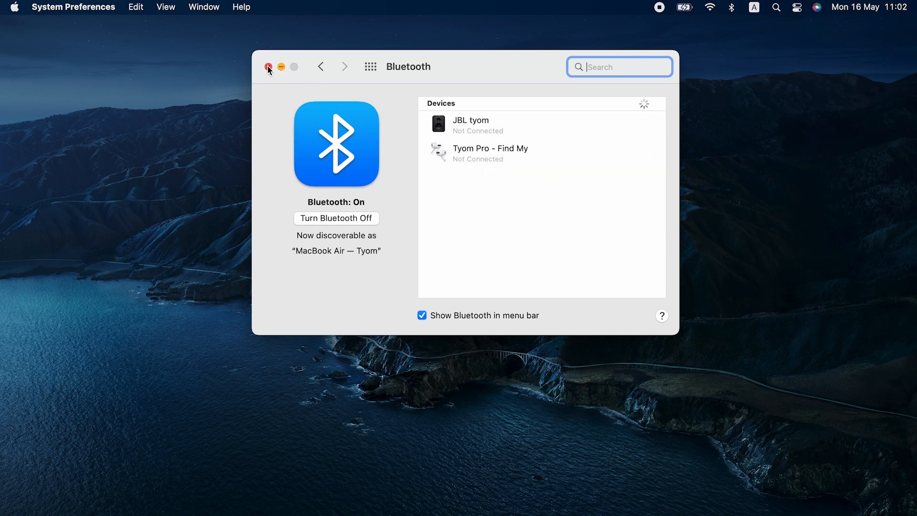
- Leave System Preferences and restart the Mac from the Apple menu
click(15, 7)
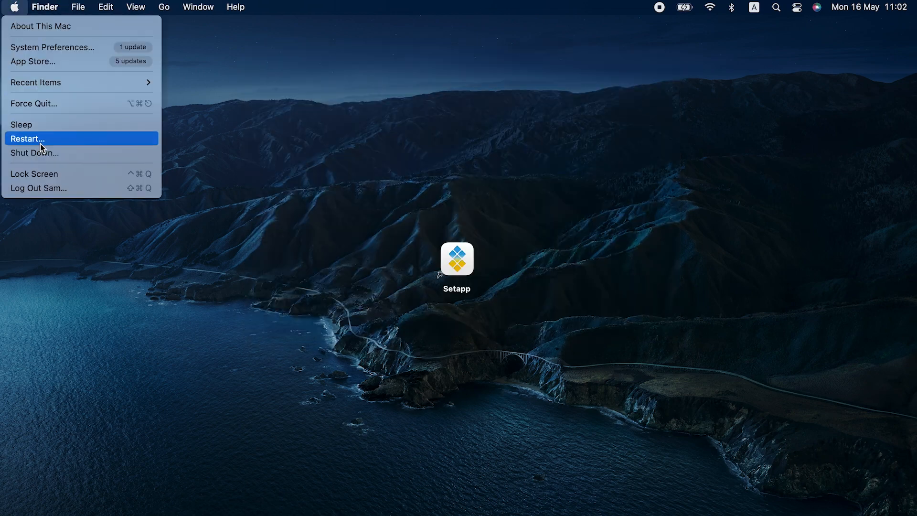
click(27, 138)
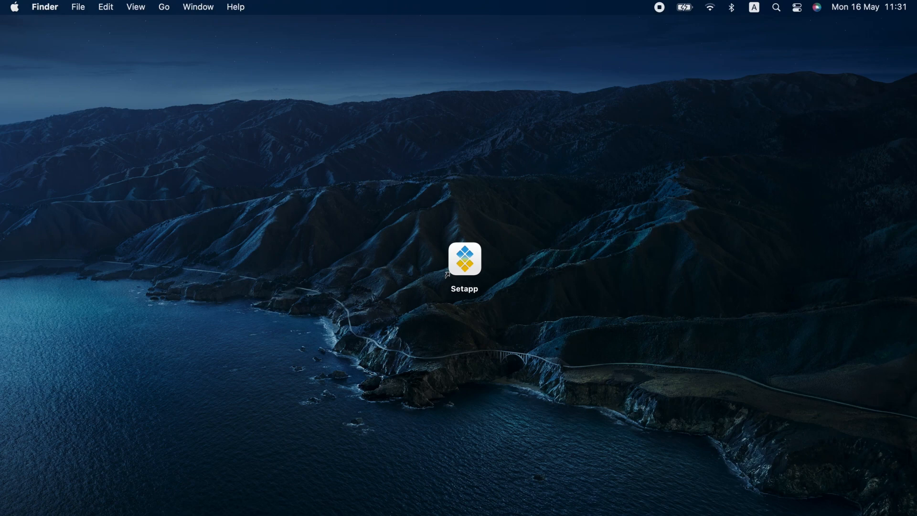
- Launch Terminal, run 'sudo pkill bluetoothd' to reset the Bluetooth module, then close Terminal
text(t)
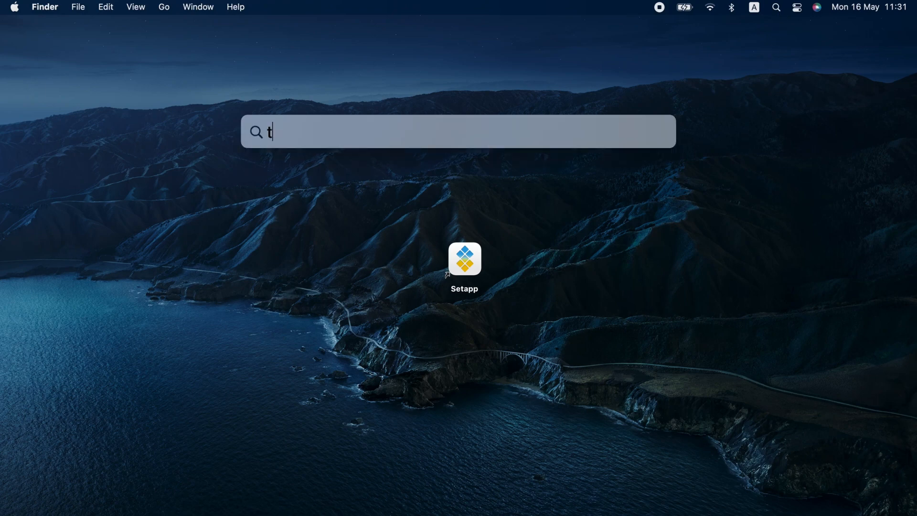
text(erminal)
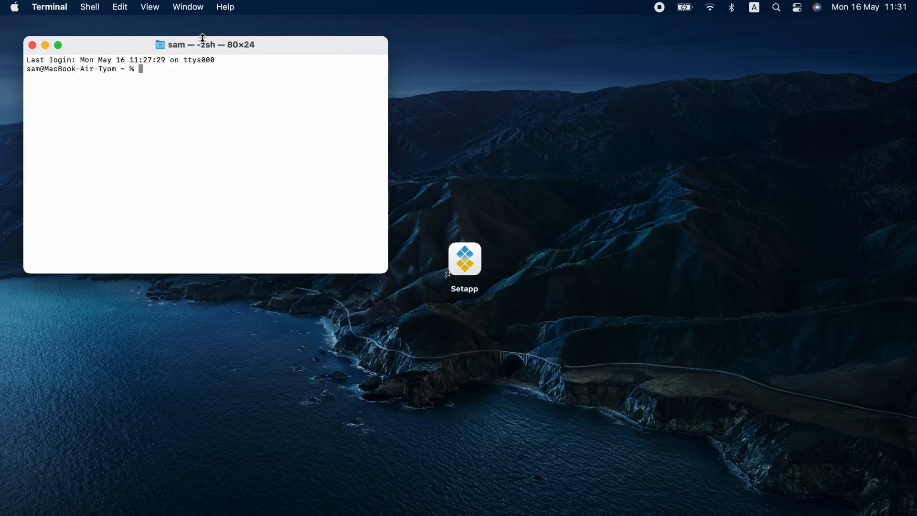
text(sudo pkill bluetoothd)
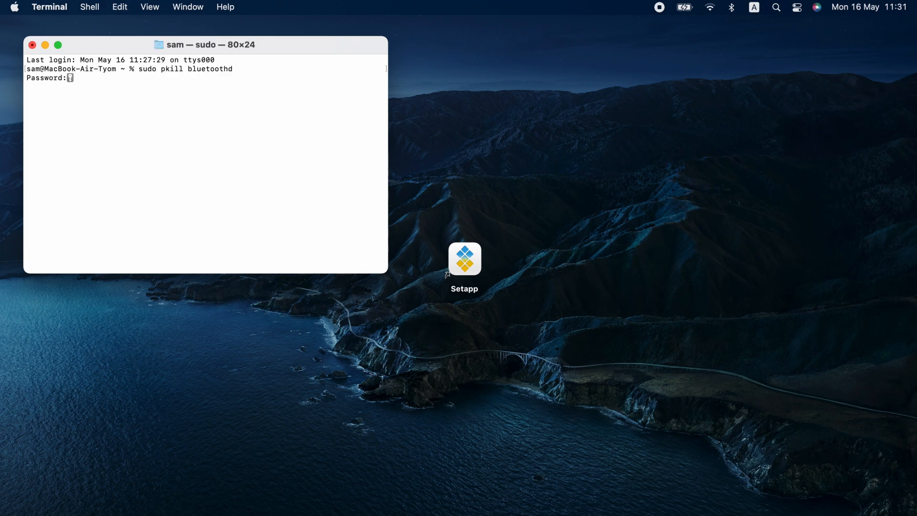
key(Return)
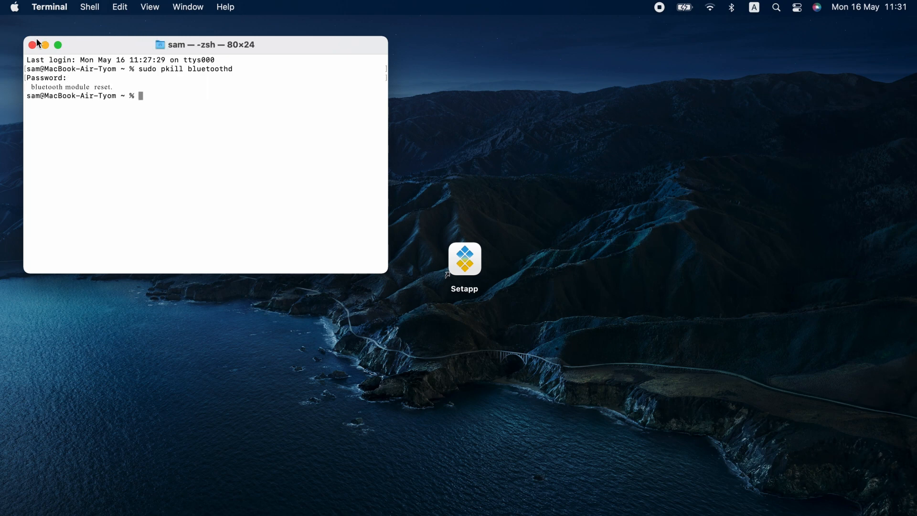
click(31, 44)
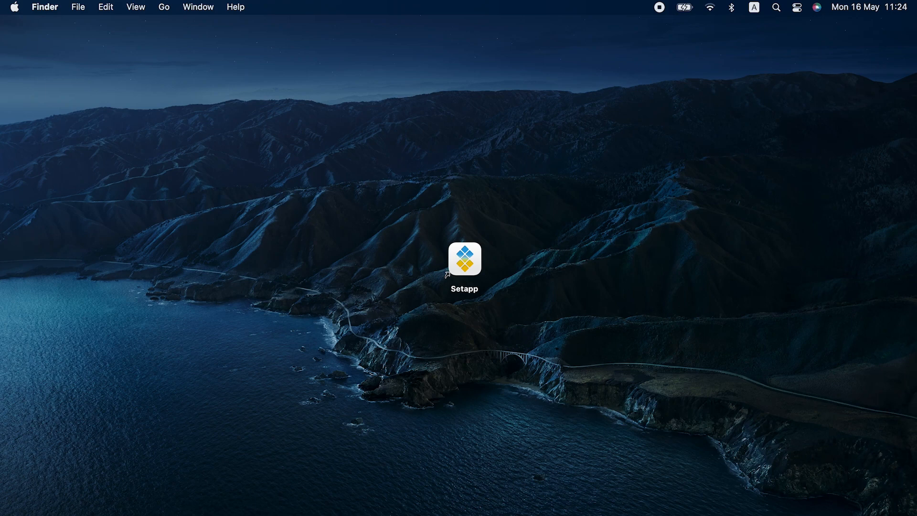
mouse_move(63, 58)
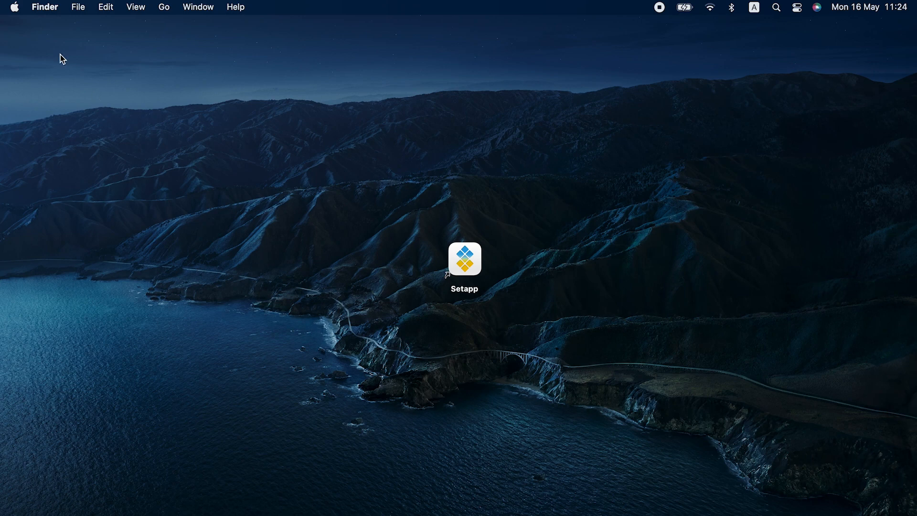
- Shut the Mac down from the Apple menu, confirming the Shut Down dialog
click(15, 7)
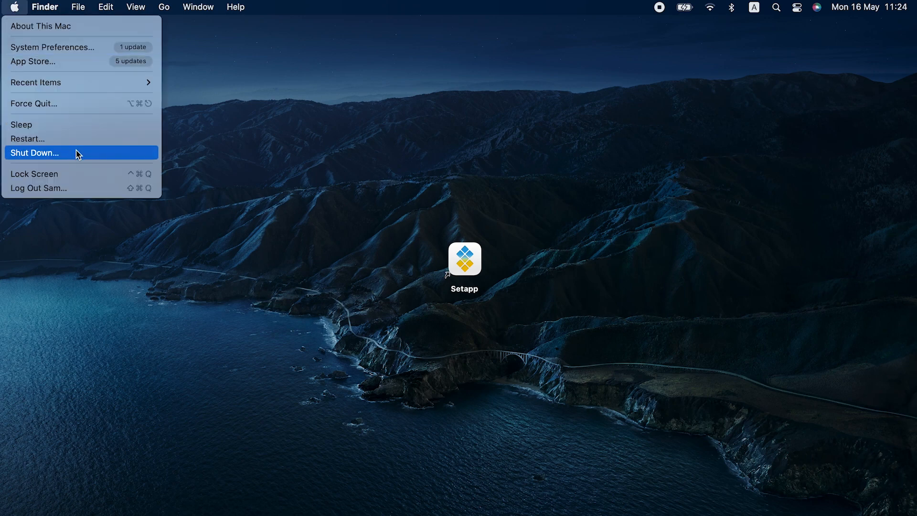
click(35, 153)
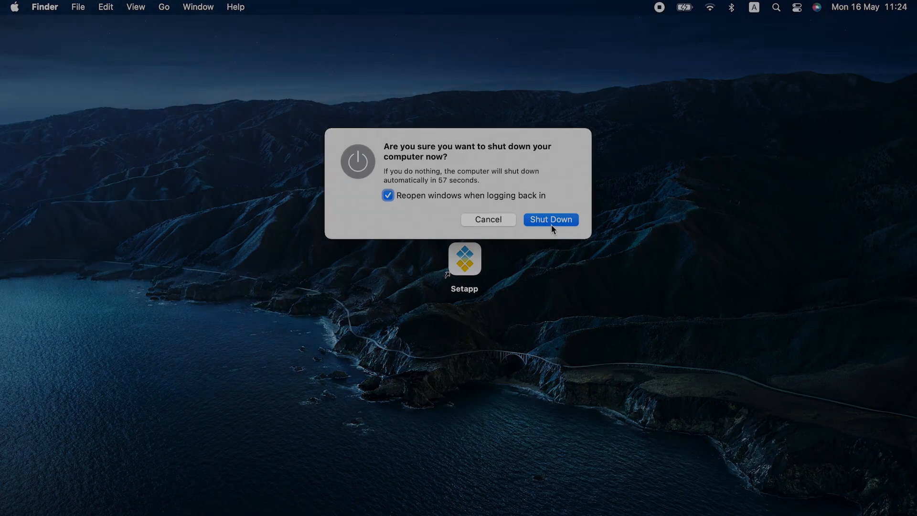
click(549, 219)
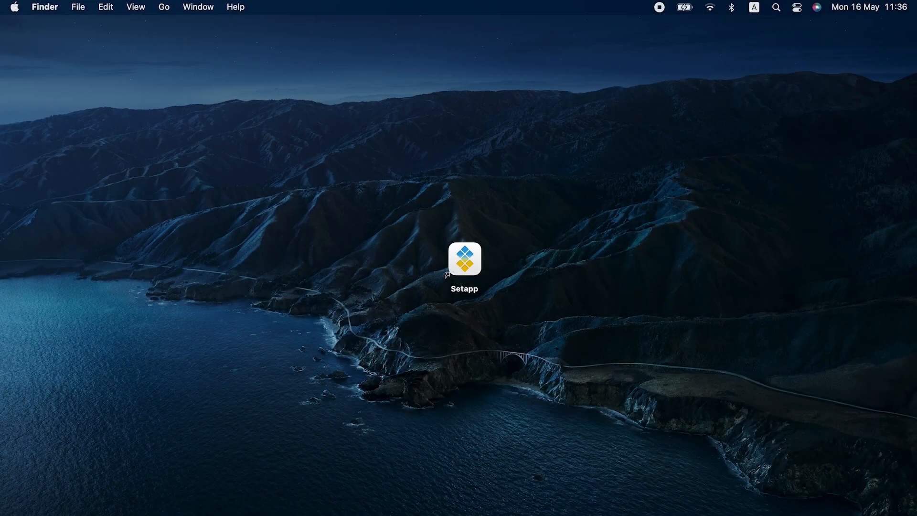
mouse_move(492, 308)
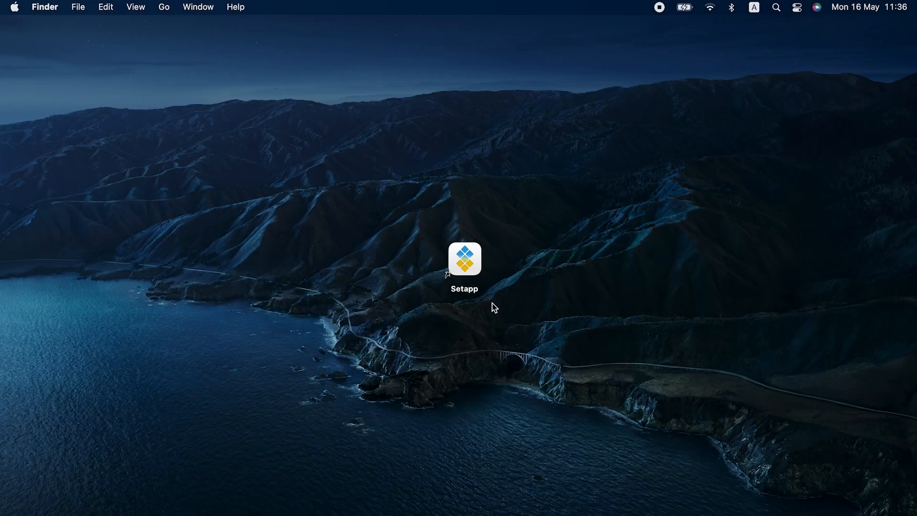
- Launch Setapp, search 'connect bl' and start installing ToothFairy from the results
double_click(464, 258)
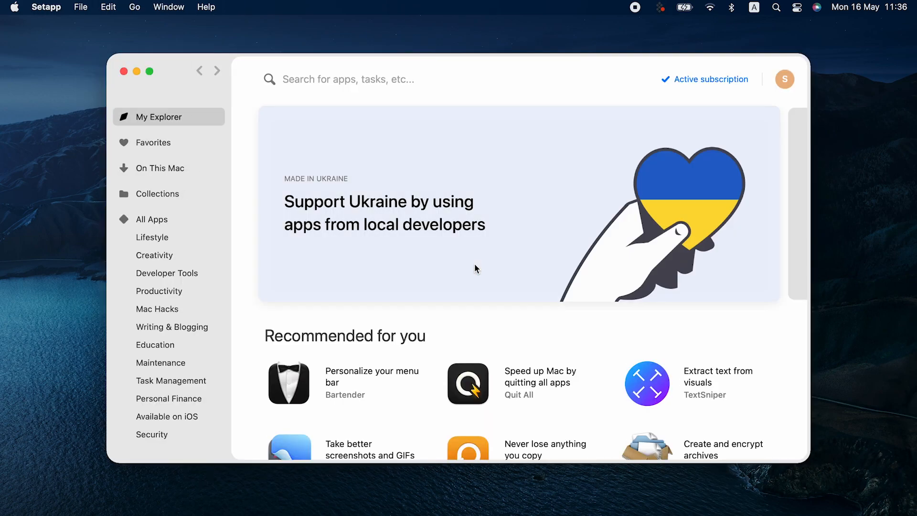
click(347, 79)
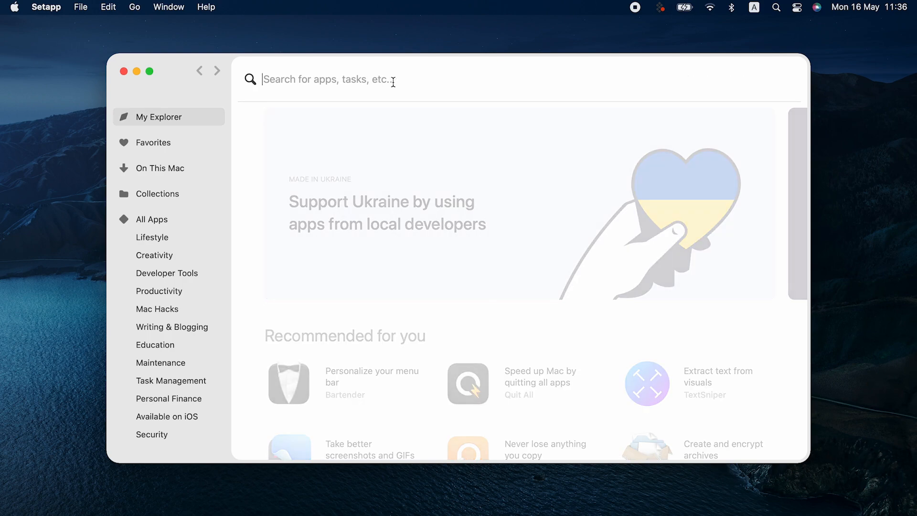
text(connect bluetooth devices)
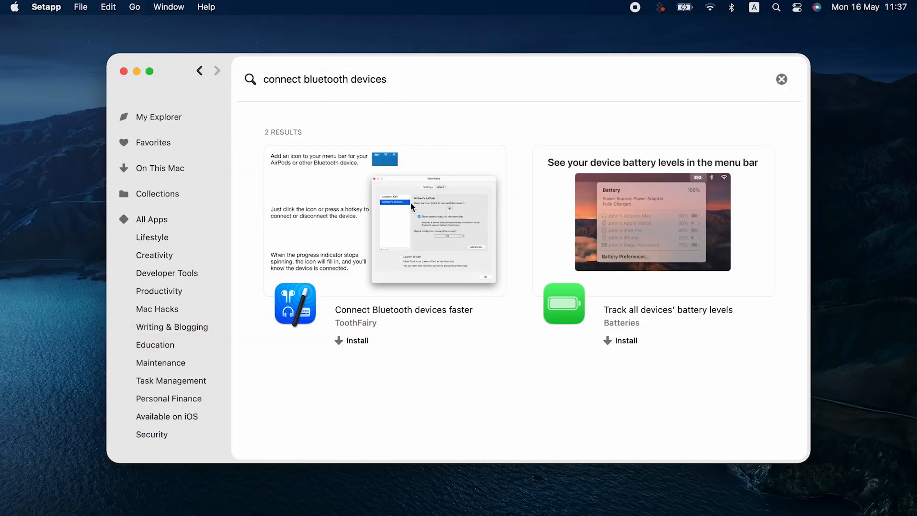
click(403, 309)
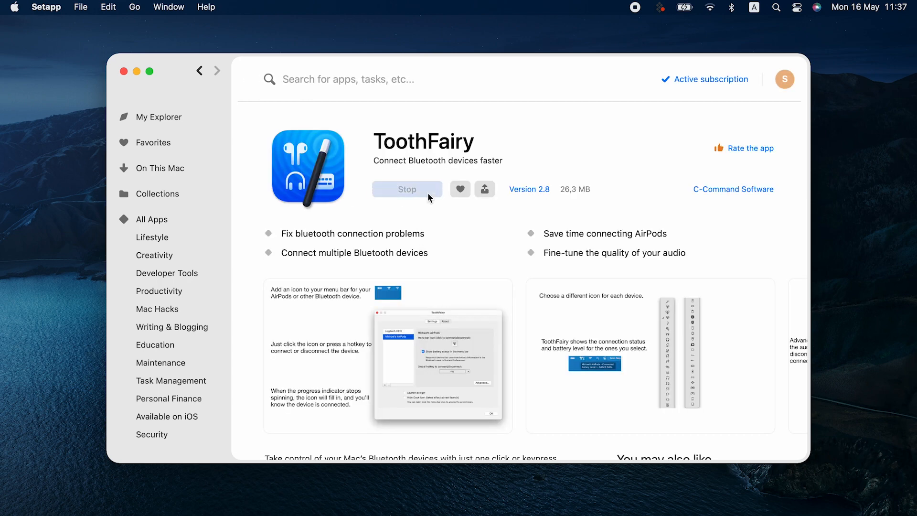
- Launch ToothFairy, give the JBL tyom speaker and earbuds their menu bar icons, then close its settings and Setapp
click(407, 189)
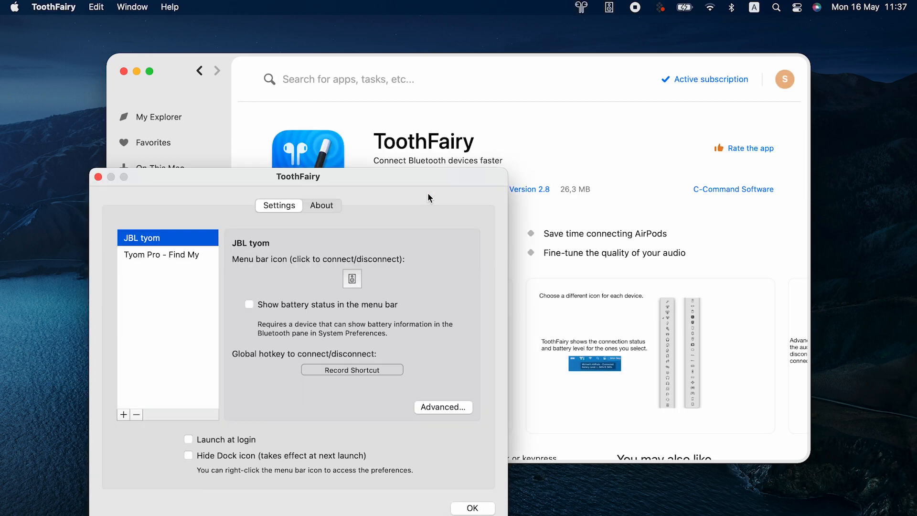
click(163, 254)
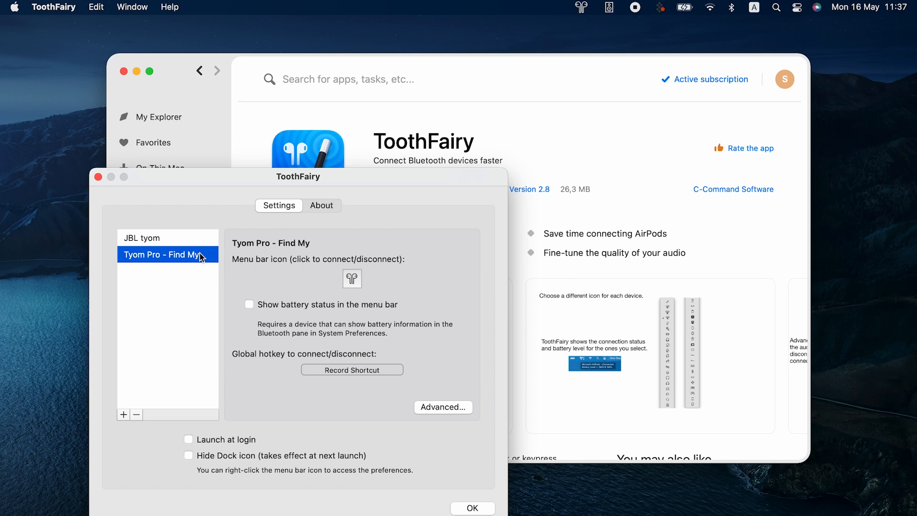
click(168, 238)
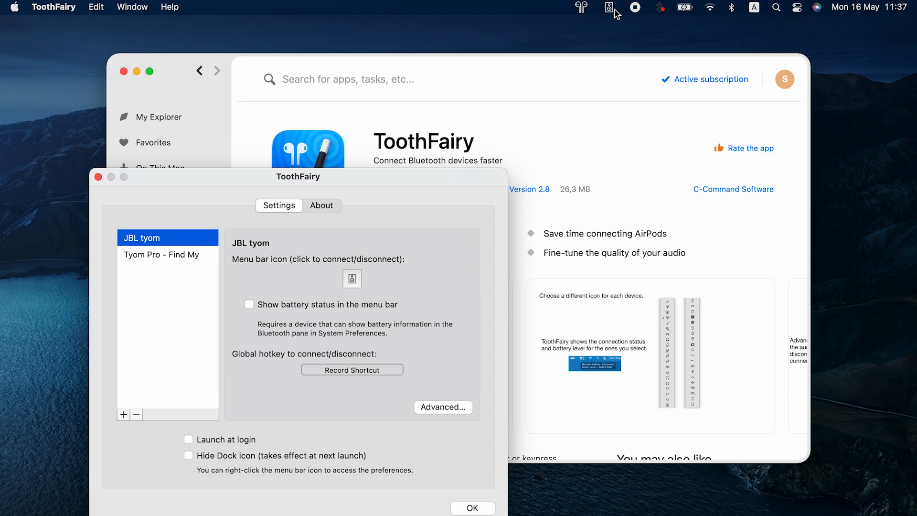
mouse_move(143, 188)
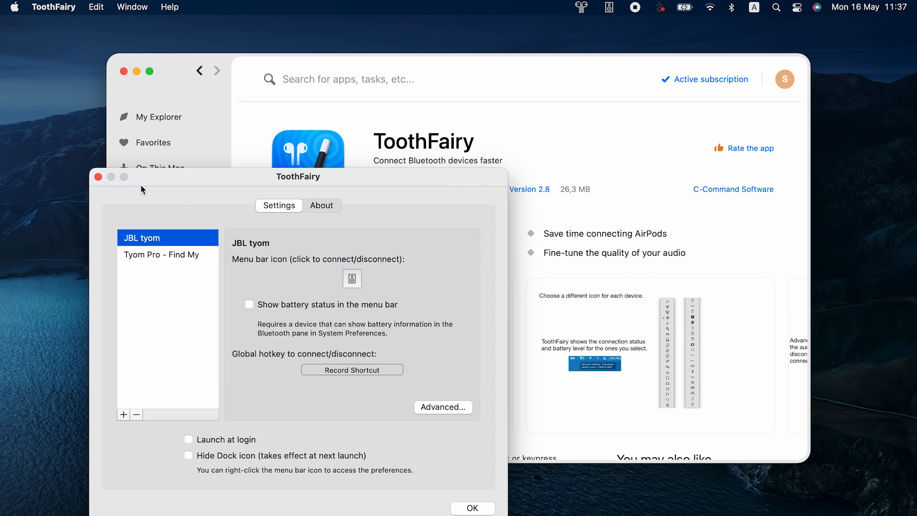
click(98, 176)
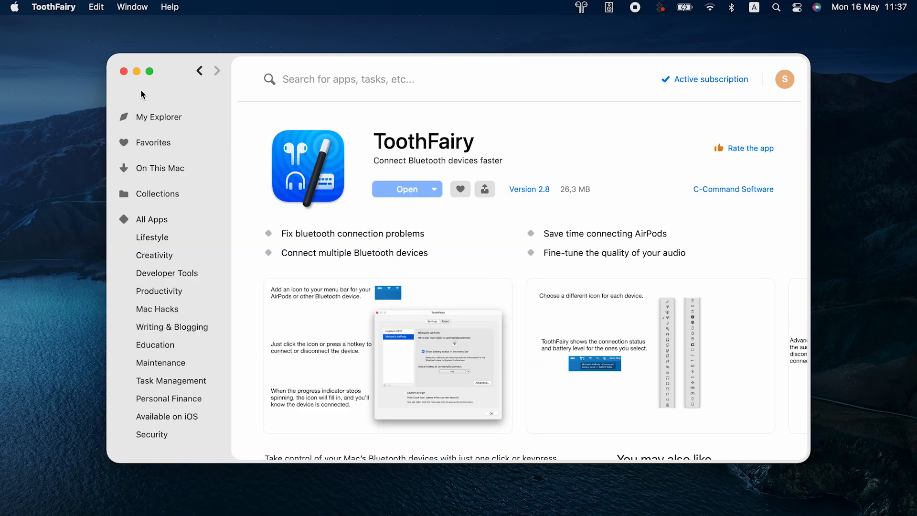
click(137, 71)
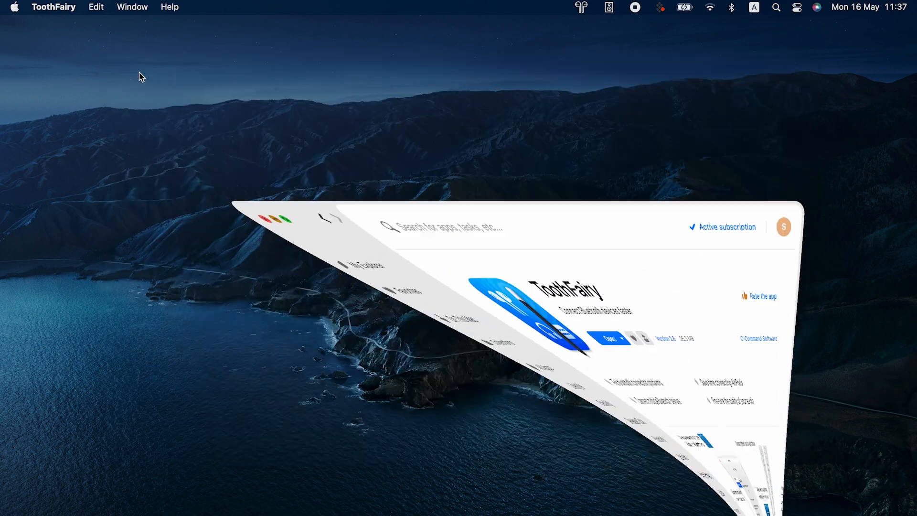